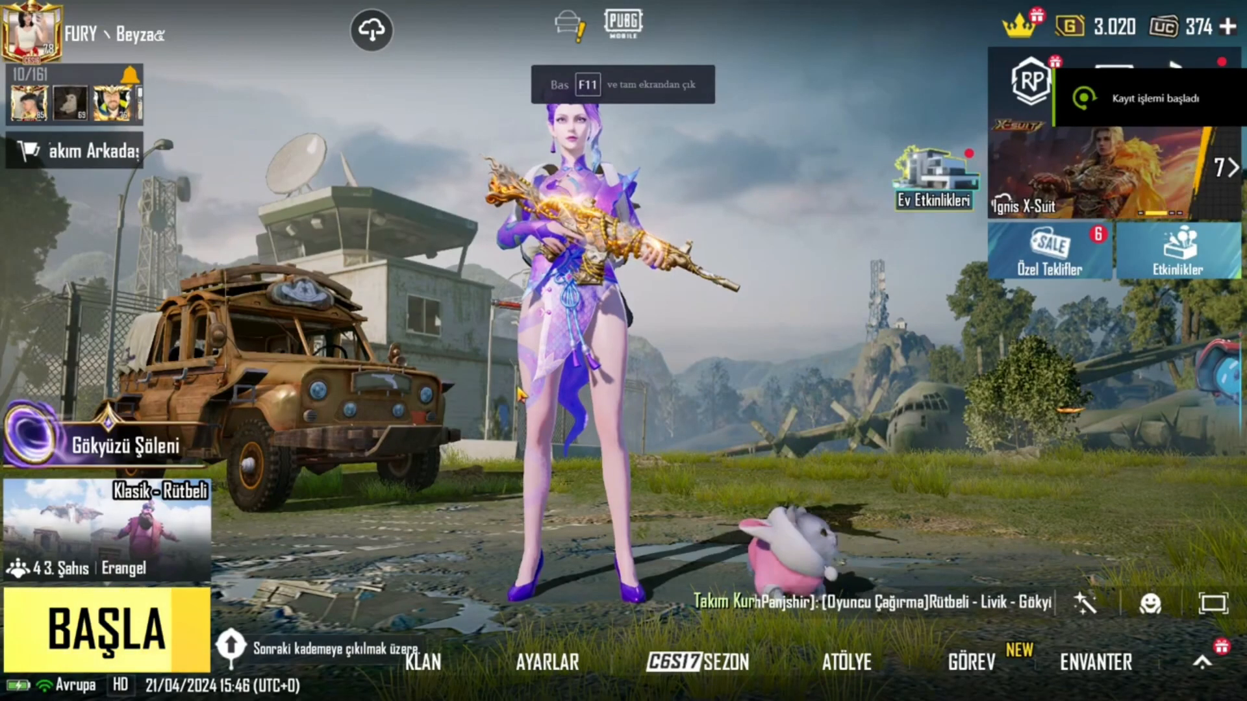
# Go through Ayarlar to Grafikler ve Ses and log out so the game reloads to the login screen.
pyautogui.click(547, 662)
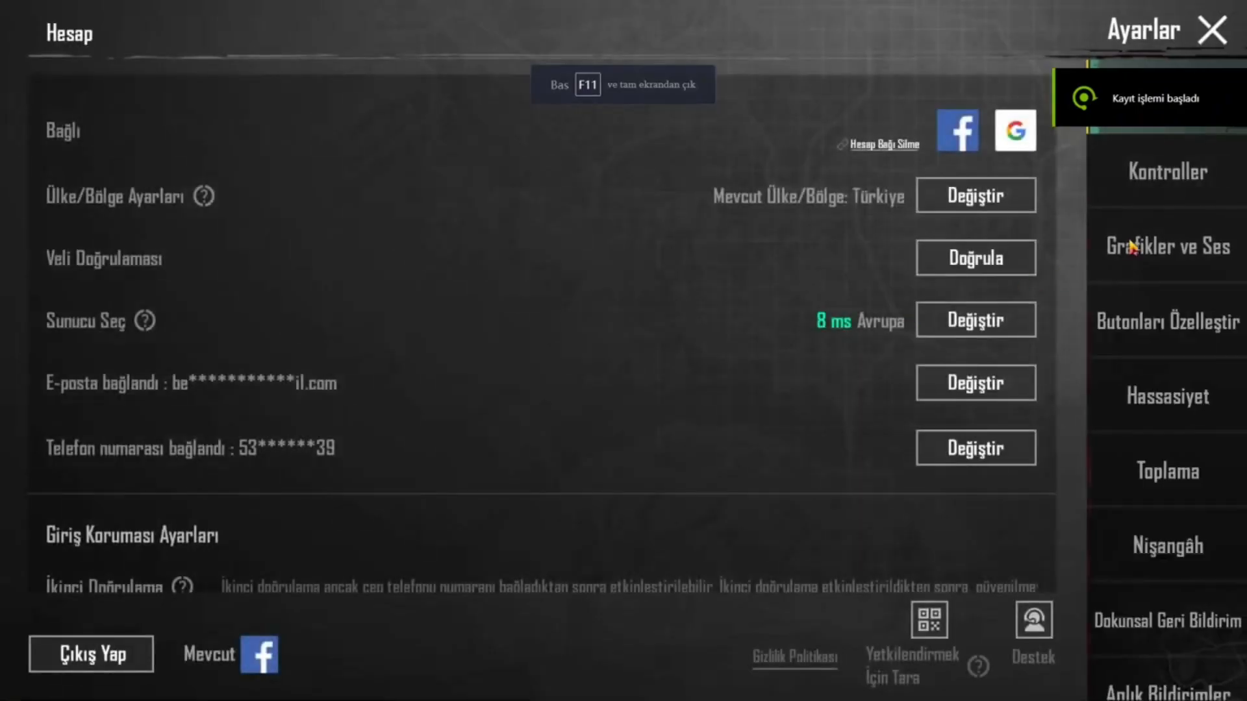
pyautogui.click(1166, 245)
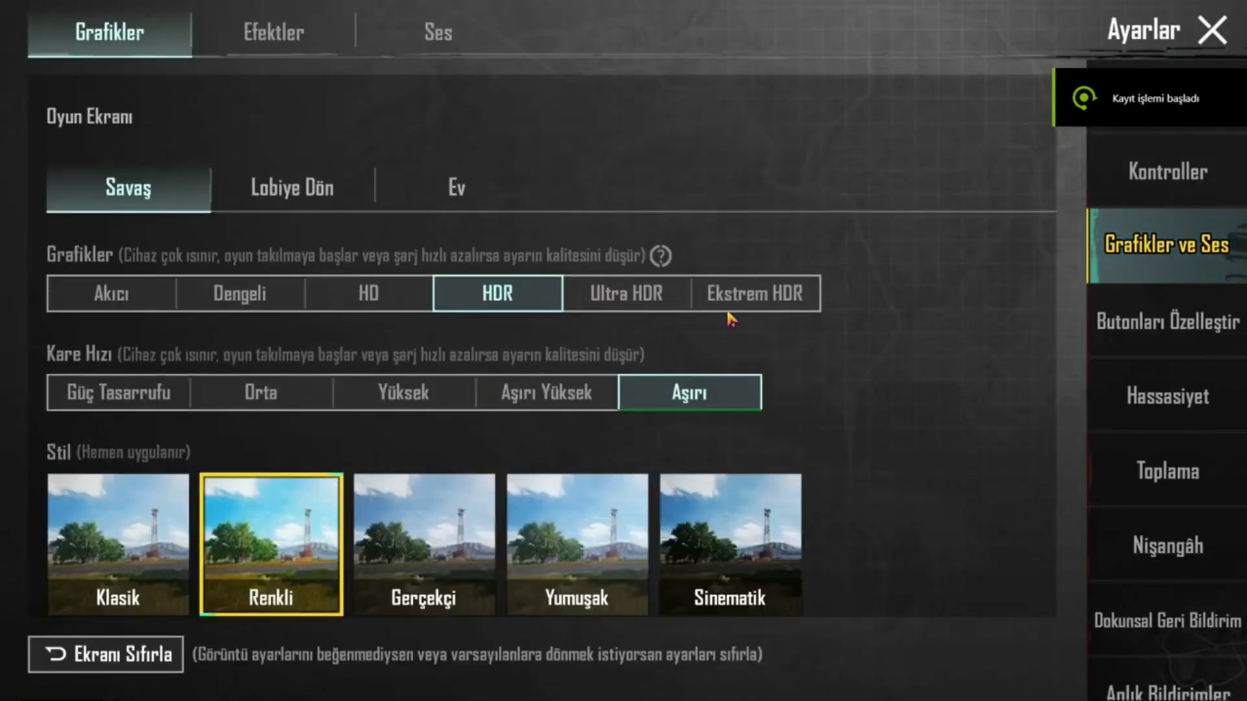
pyautogui.click(291, 187)
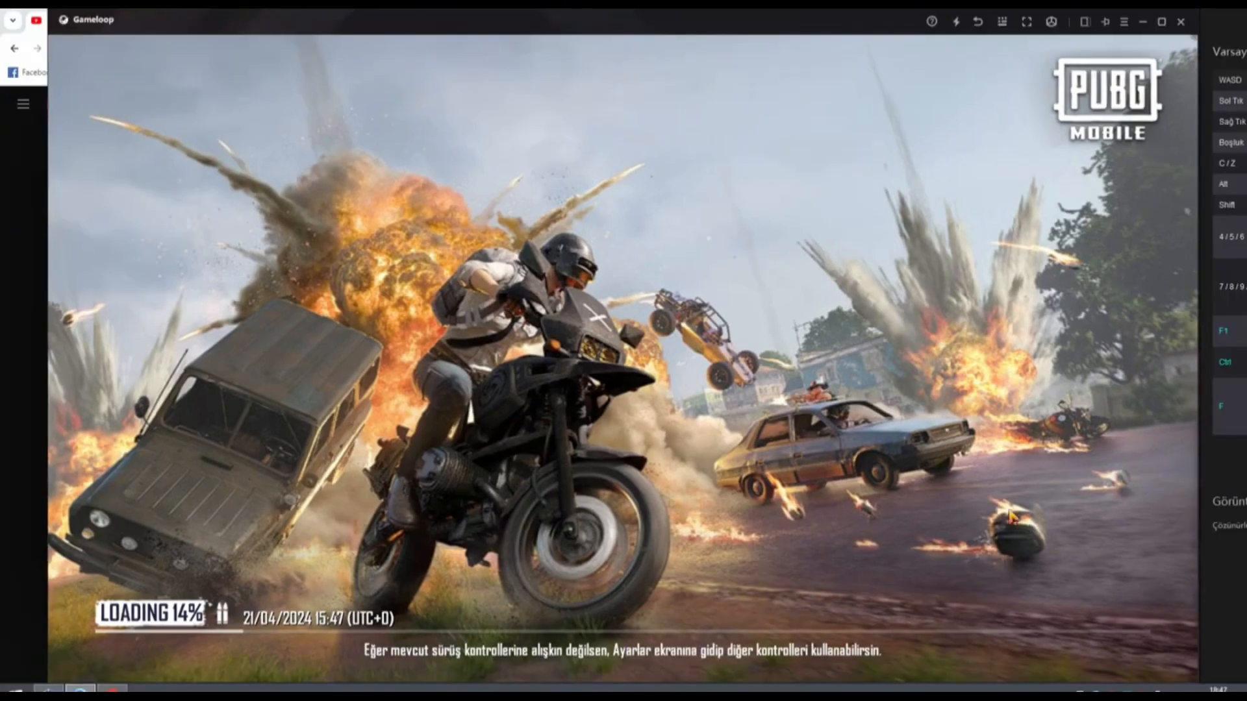
pyautogui.moveTo(1133, 477)
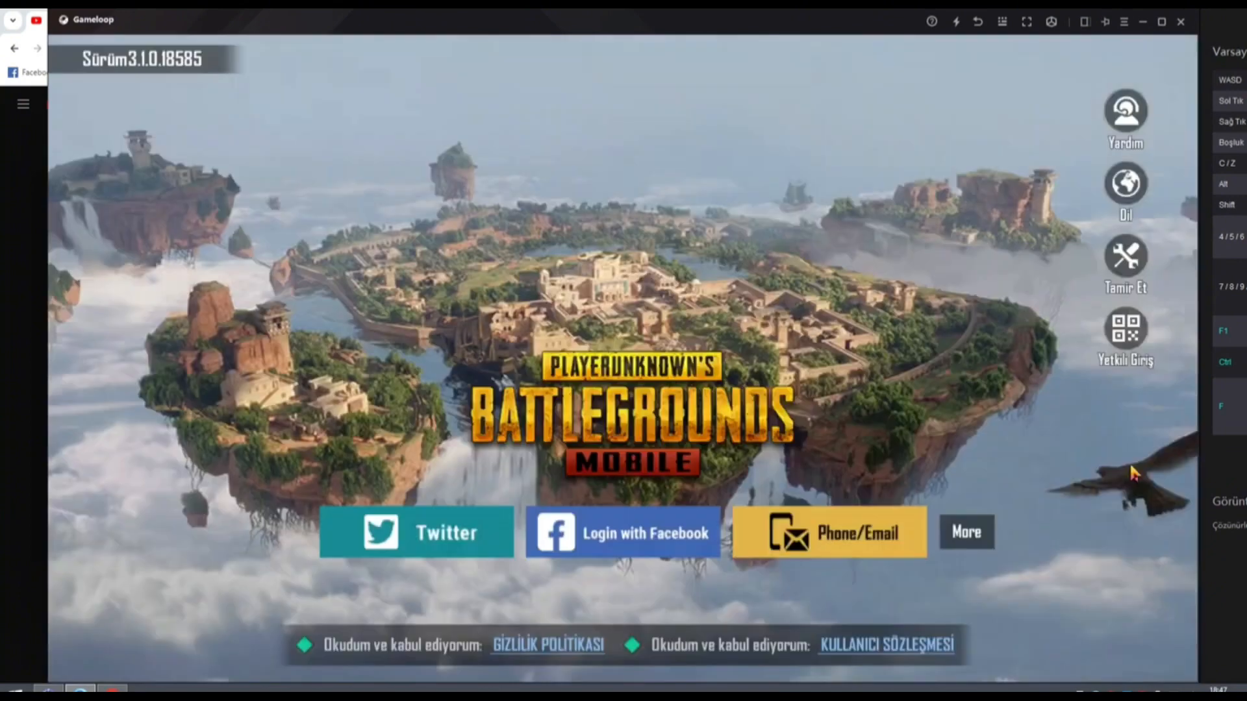
# Run Tamir Et with Olağan Tamir unchecked and only Varsayılan Ayarları Uygula applied.
pyautogui.click(1125, 257)
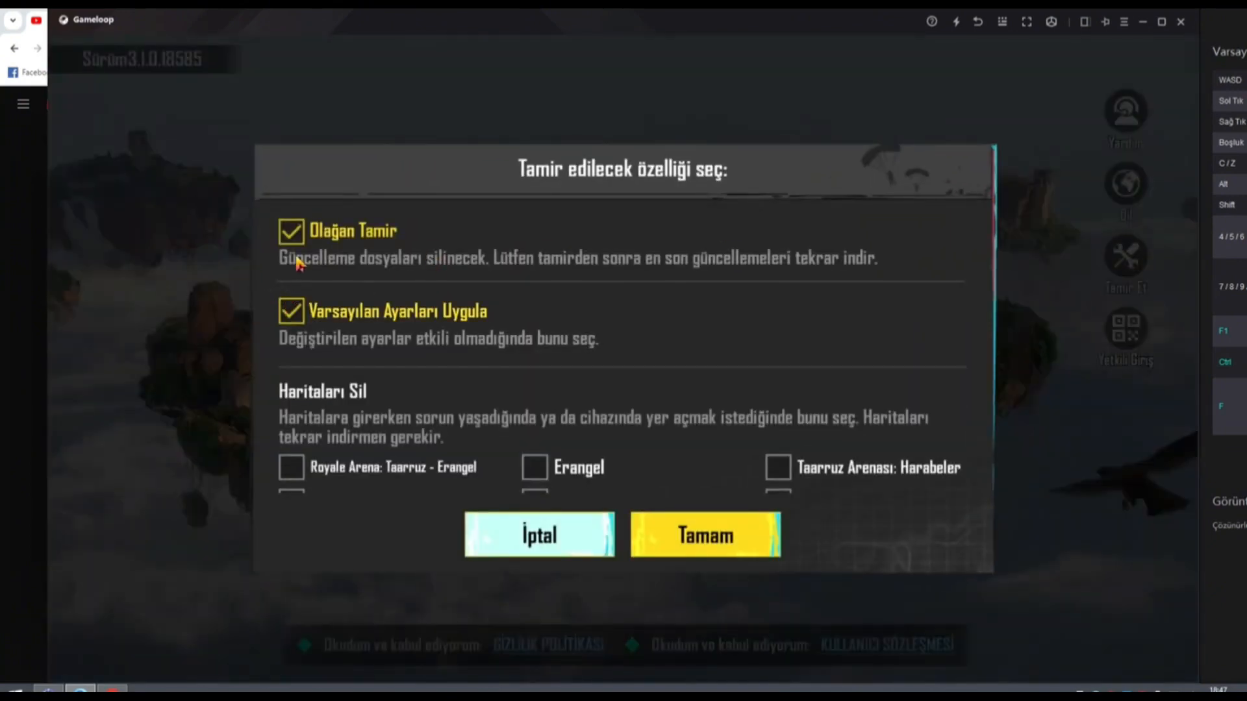
pyautogui.click(291, 231)
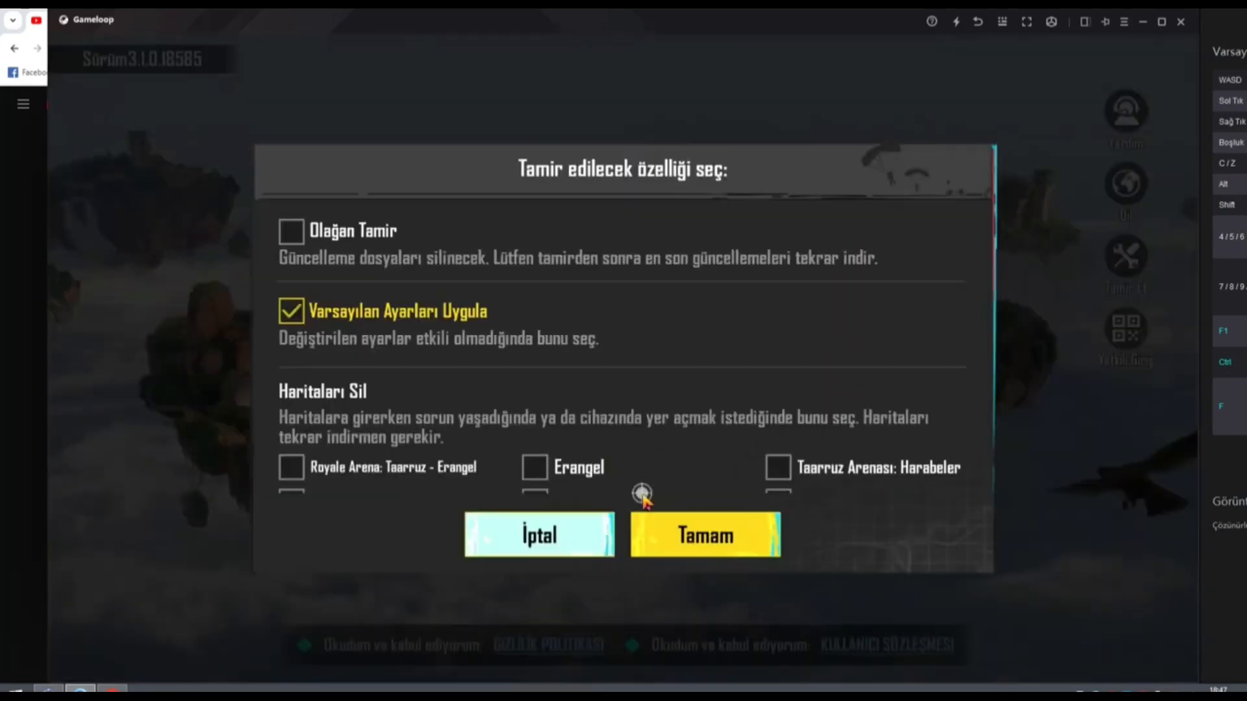
pyautogui.click(702, 534)
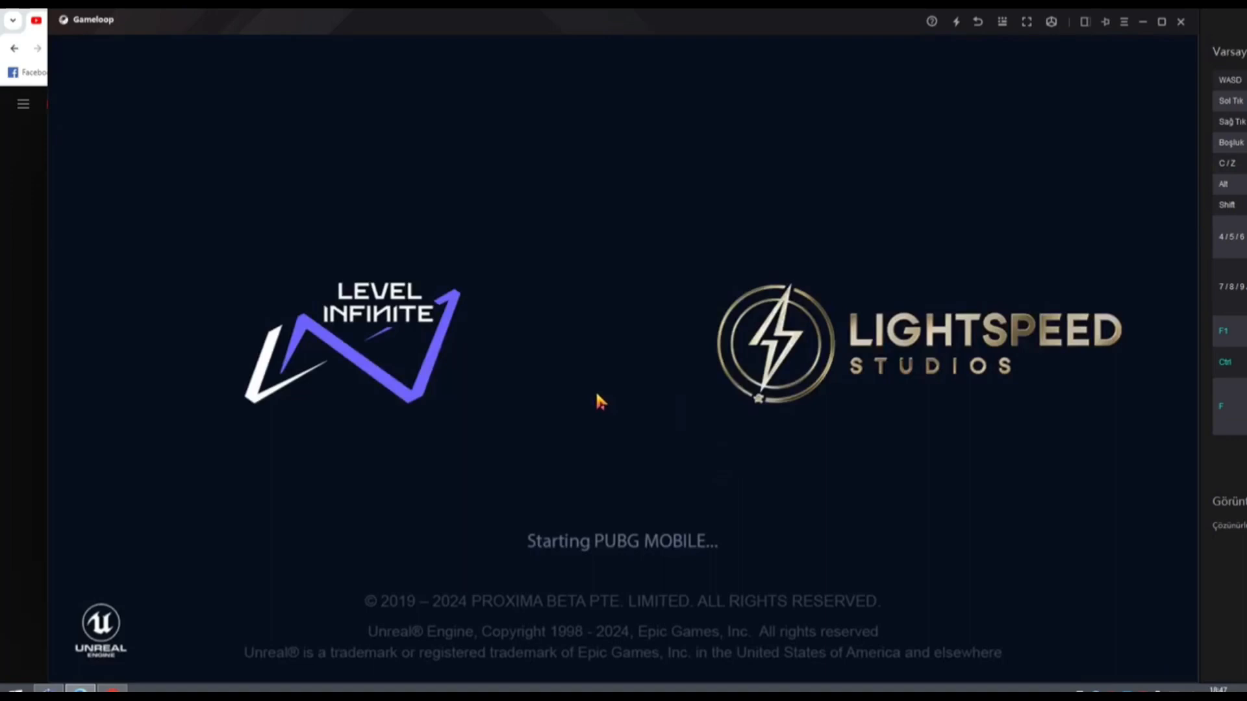
pyautogui.moveTo(692, 471)
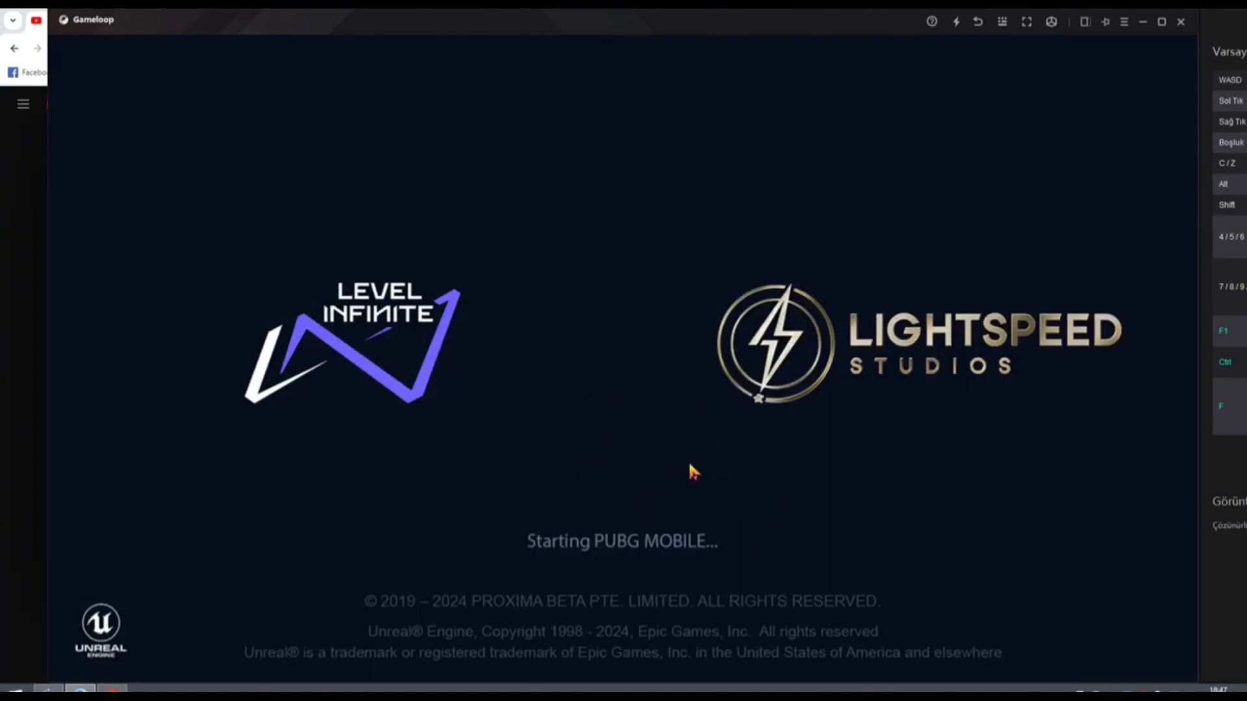
pyautogui.moveTo(578, 515)
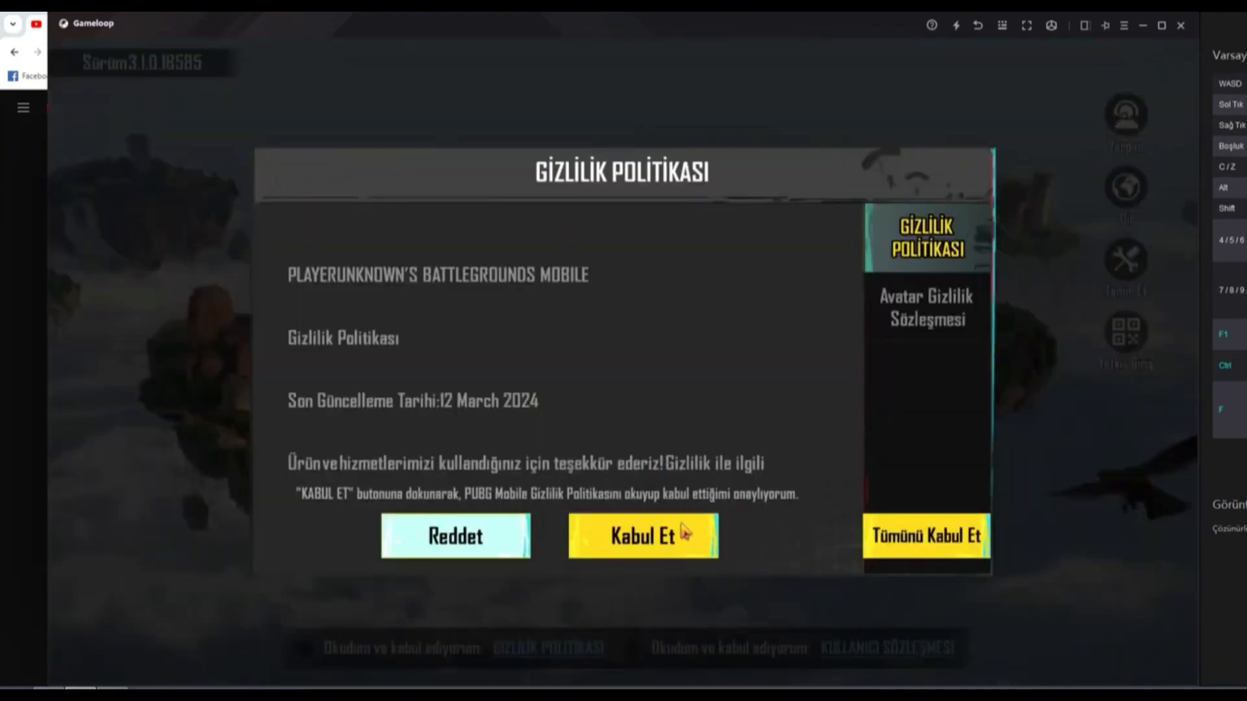
# Accept the Gizlilik Politikası with Kabul Et so startup continues.
pyautogui.click(641, 535)
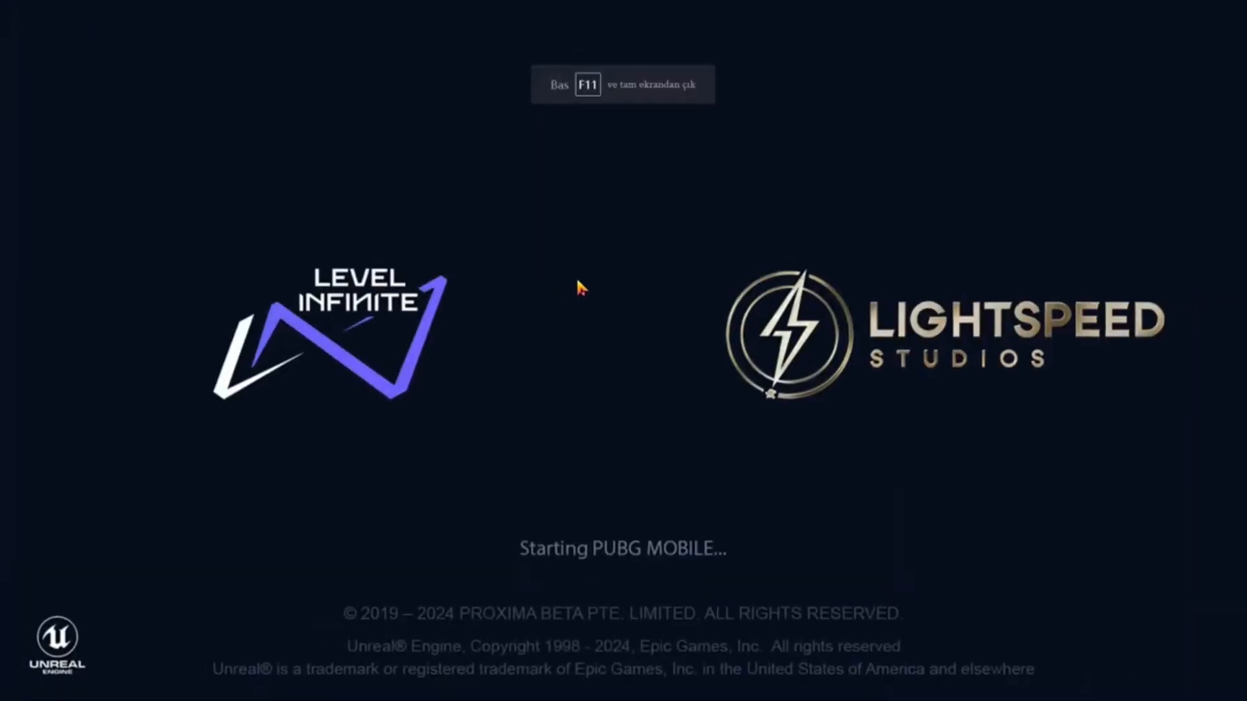
pyautogui.moveTo(579, 275)
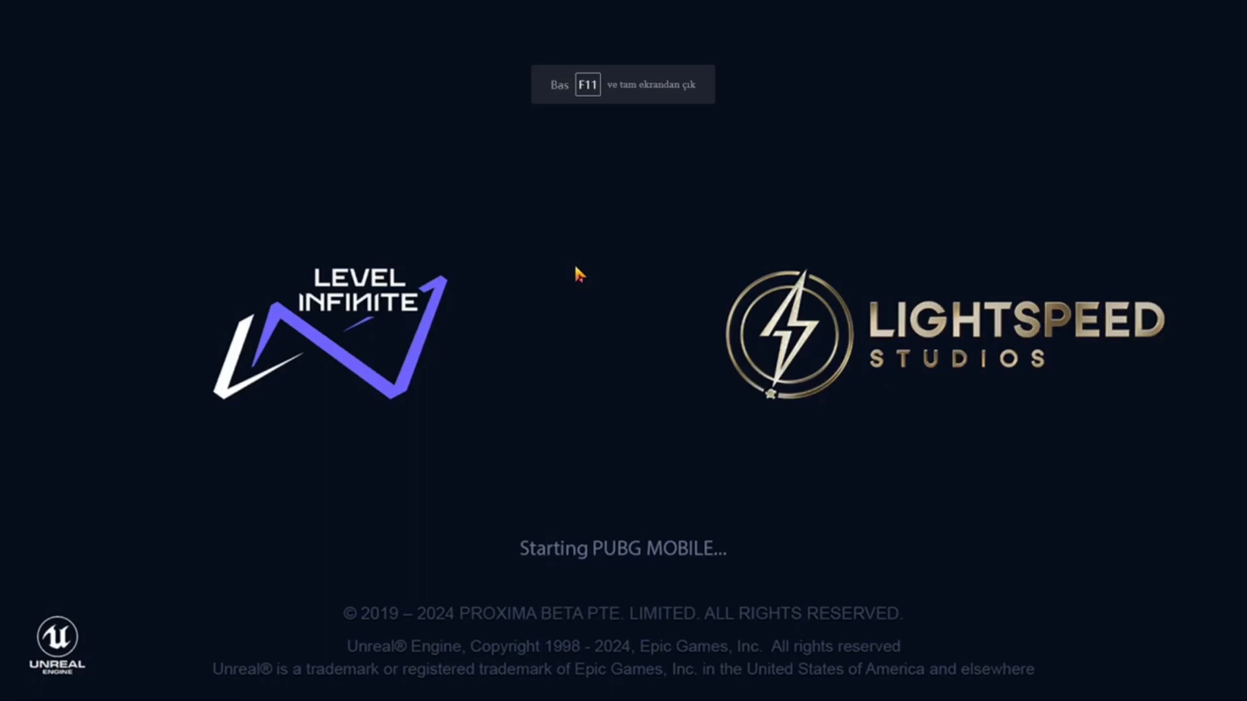
# Switch to fullscreen (F11) while the game checks for updates and loads.
pyautogui.press('f11')
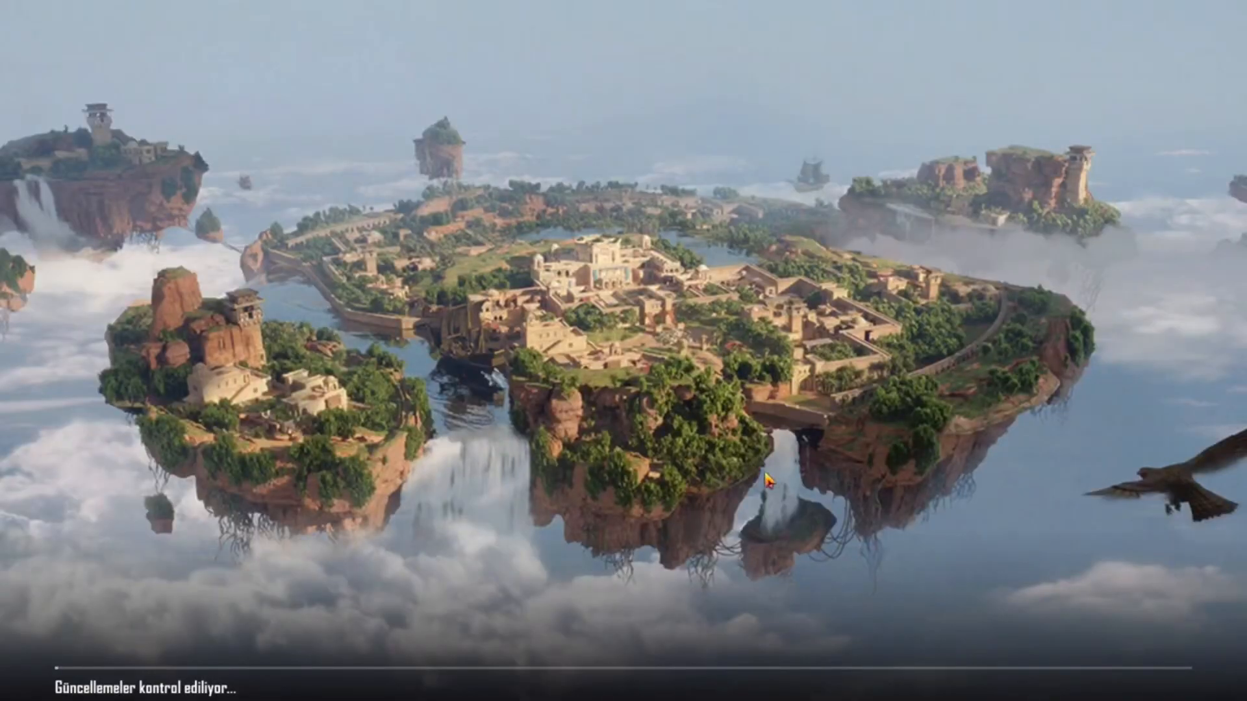
pyautogui.moveTo(719, 513)
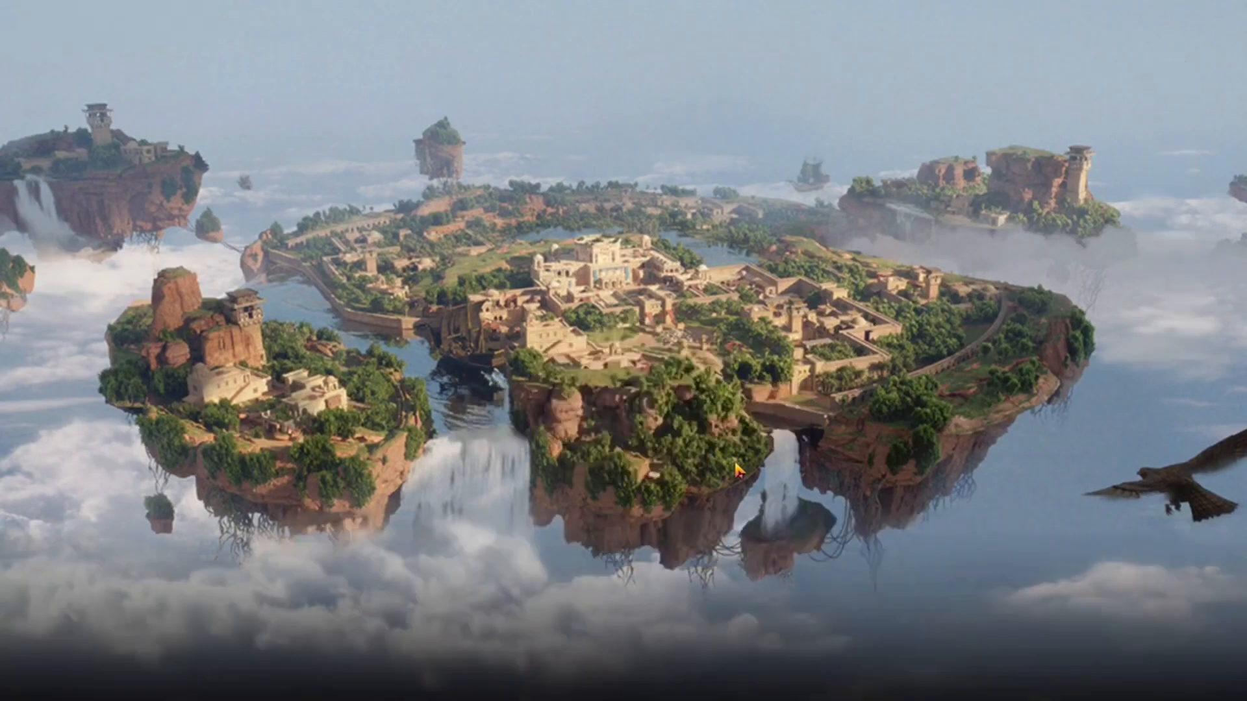
pyautogui.moveTo(667, 398)
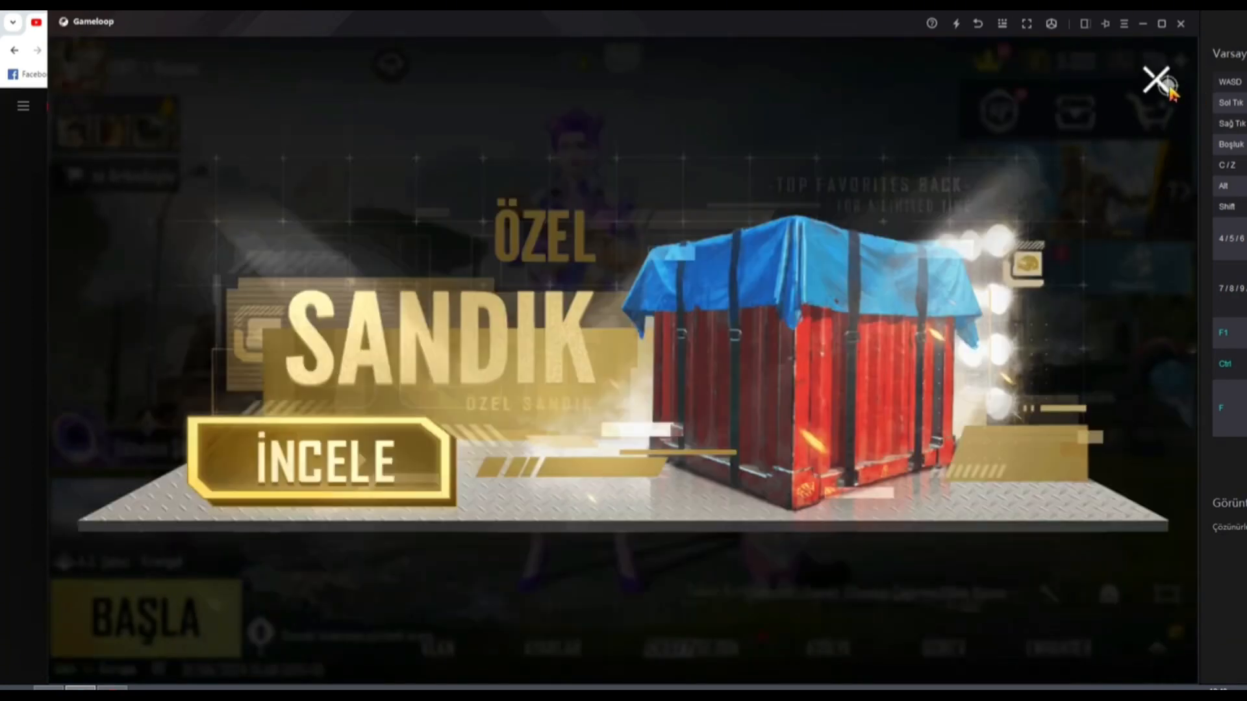
# Dismiss the Özel Sandık offer, close map selection and start the ranked Erangel match with BAŞLA.
pyautogui.click(1155, 81)
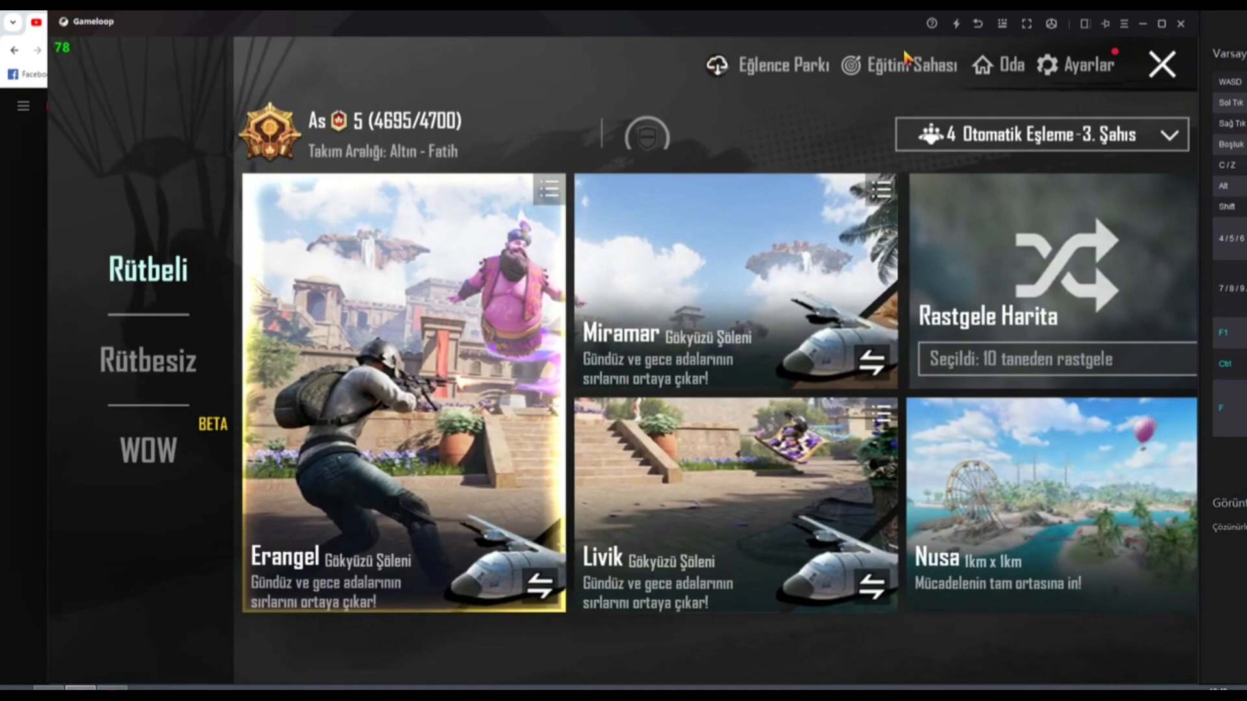
pyautogui.click(1161, 65)
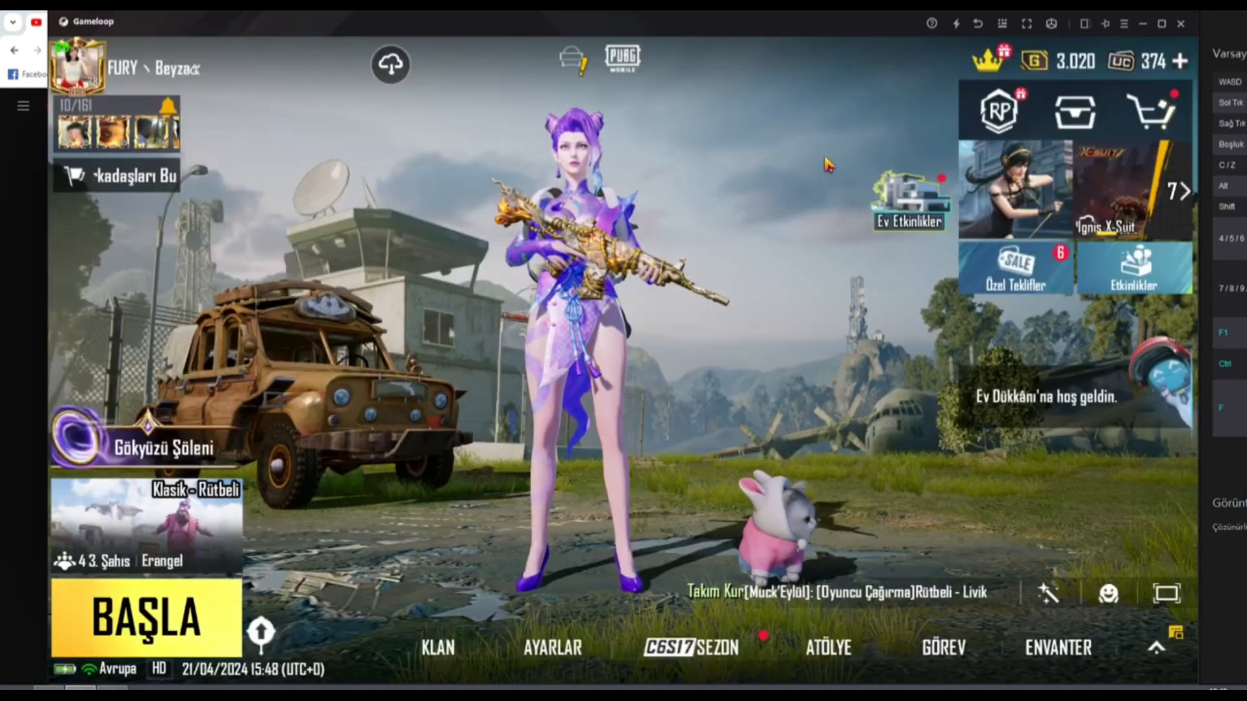
pyautogui.click(147, 621)
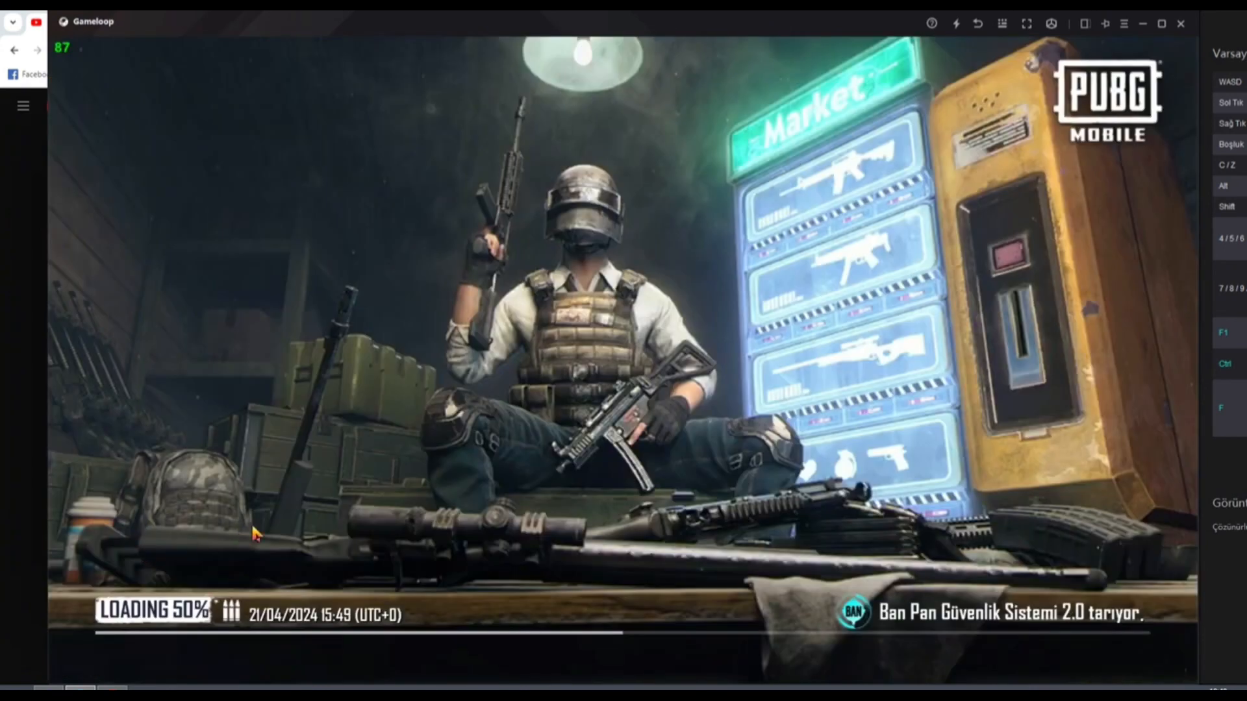
pyautogui.click(1026, 23)
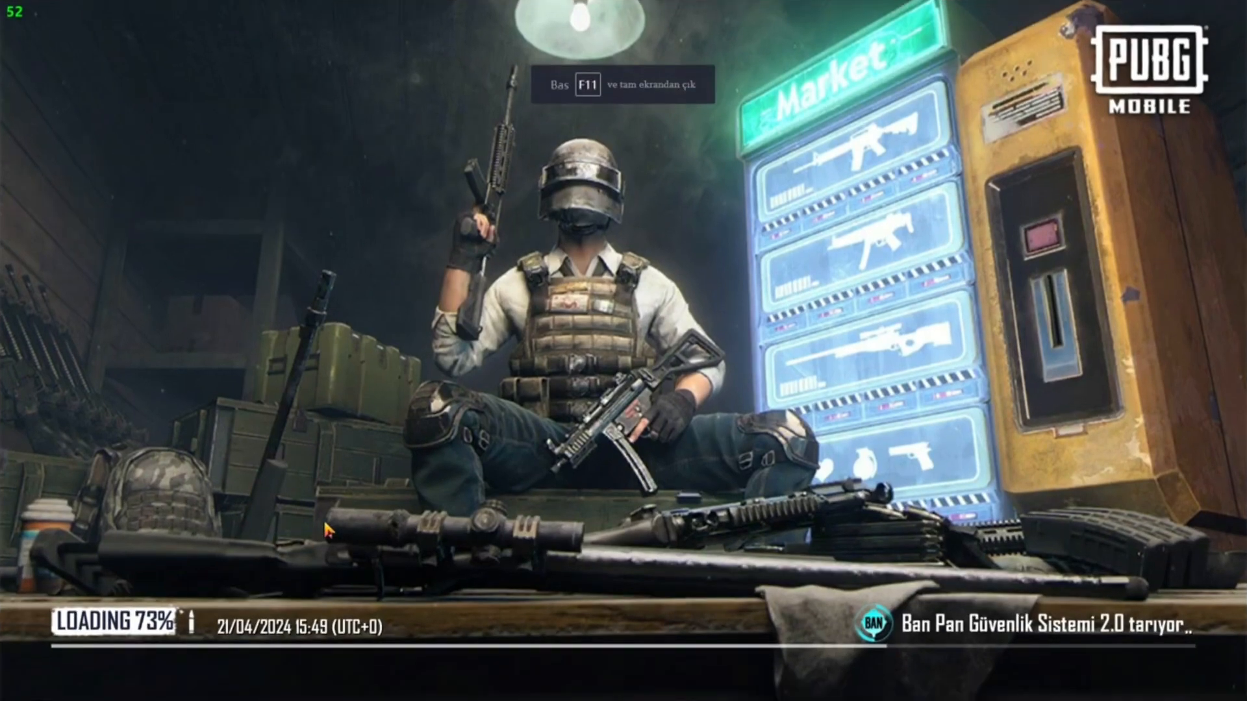